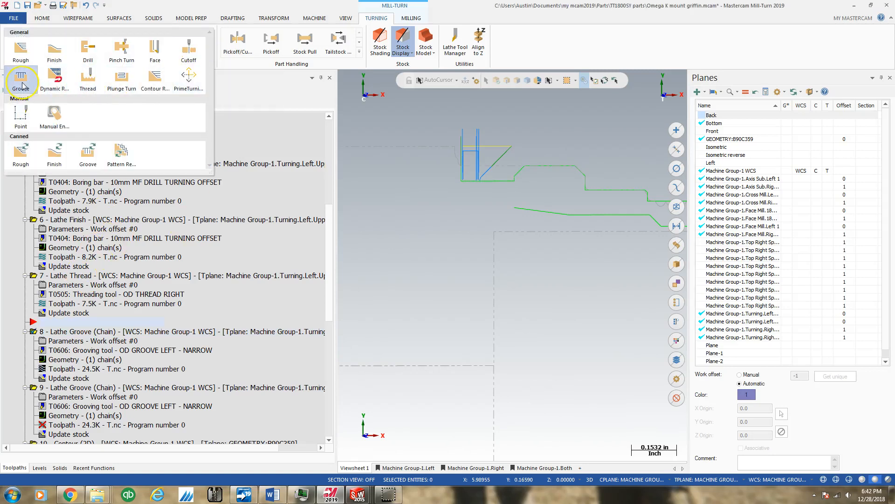
Step: Start a new lathe groove toolpath defined by a chain on the OD groove profile
{"action": "left_click", "coordinate": [20, 78]}
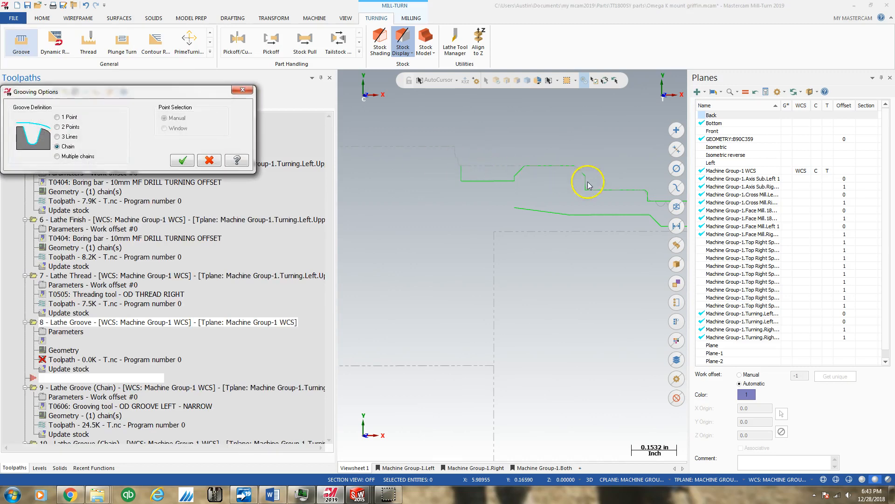
{"action": "mouse_move", "coordinate": [131, 135]}
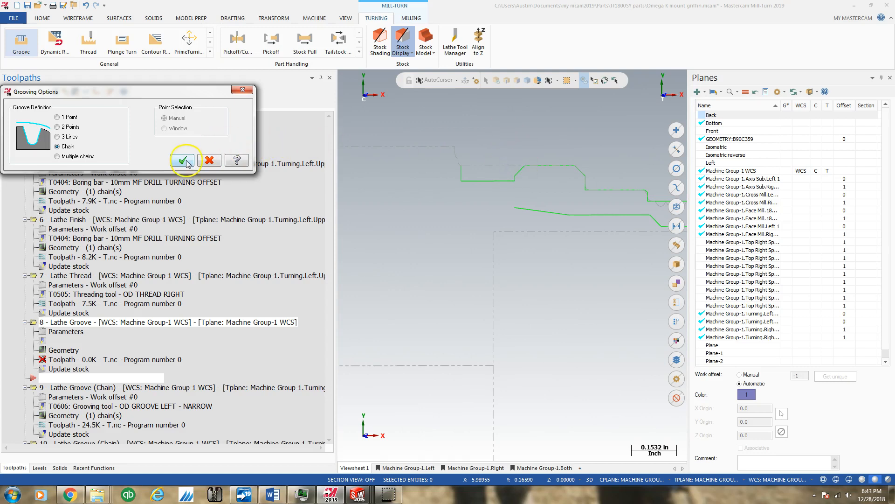
{"action": "left_click", "coordinate": [182, 160]}
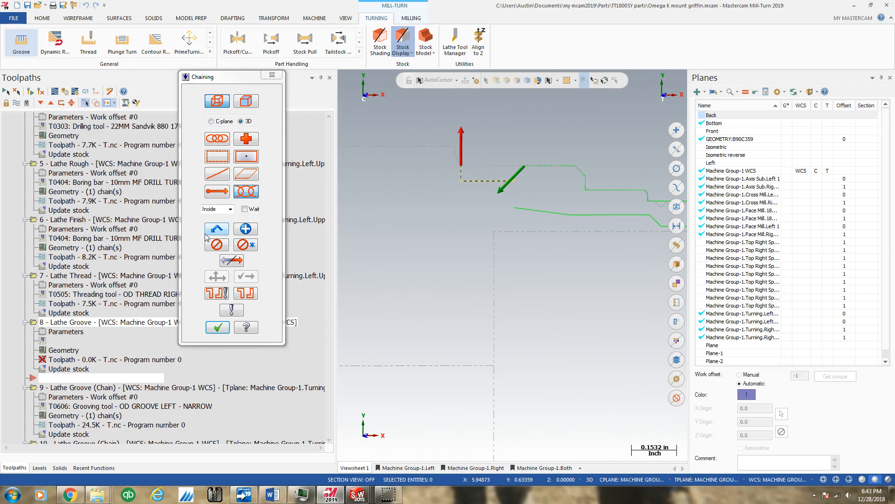
{"action": "mouse_move", "coordinate": [21, 42]}
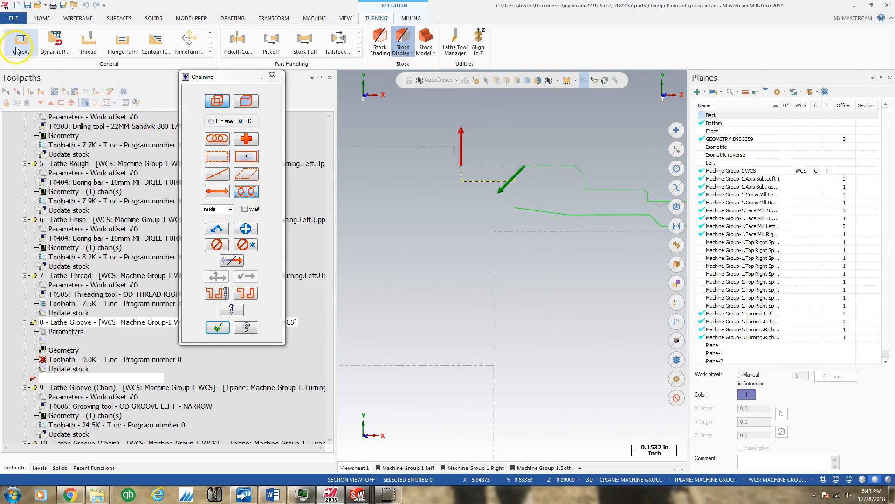
{"action": "mouse_move", "coordinate": [528, 168]}
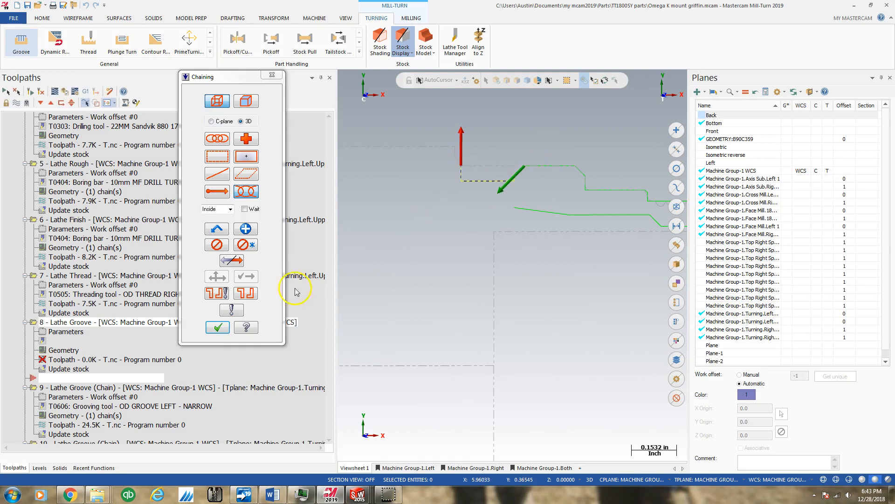
Step: Accept the chained geometry; match finish feed to the feed and drop the separate finish spindle speed
{"action": "left_click", "coordinate": [218, 328]}
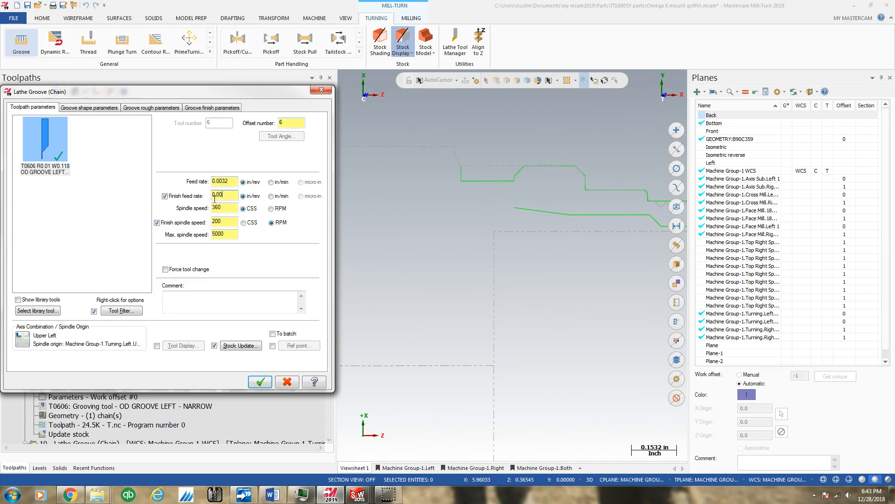
{"action": "left_click", "coordinate": [159, 222]}
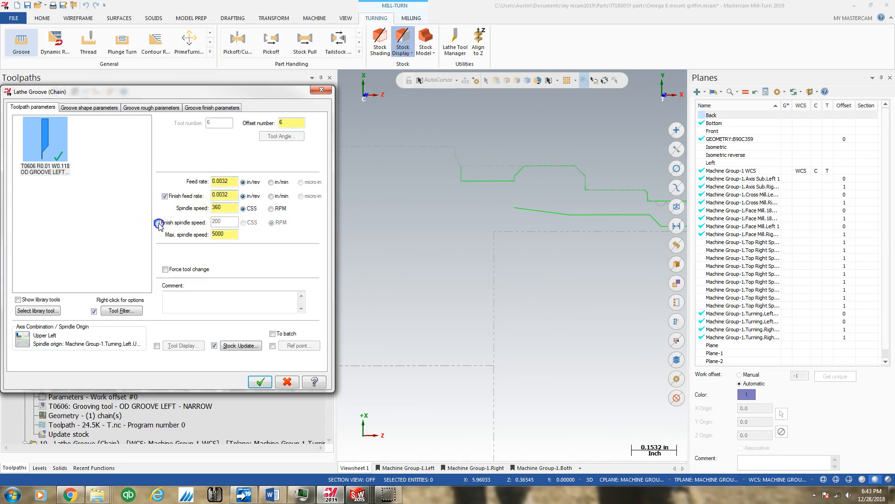
{"action": "left_click", "coordinate": [158, 222]}
{"action": "type", "text": "4000"}
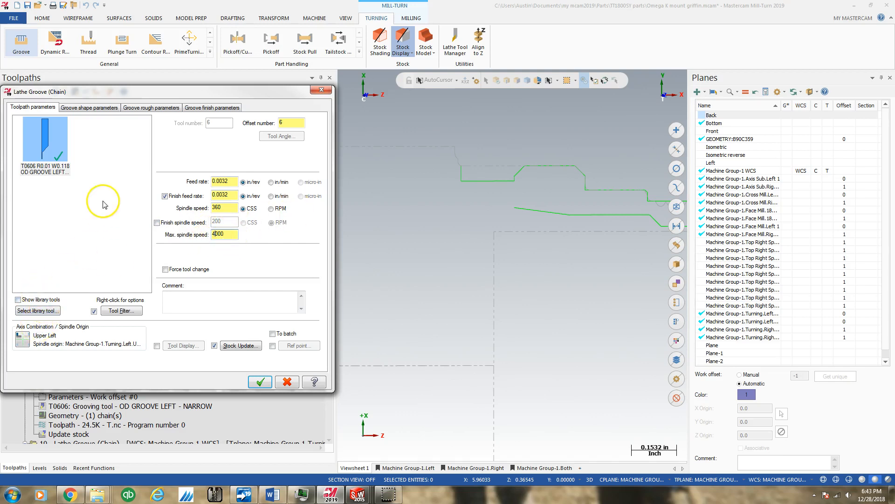
Step: Set the rough retract feed to 0.006, backoff 5% and stock clearance 0.05
{"action": "left_click", "coordinate": [89, 107]}
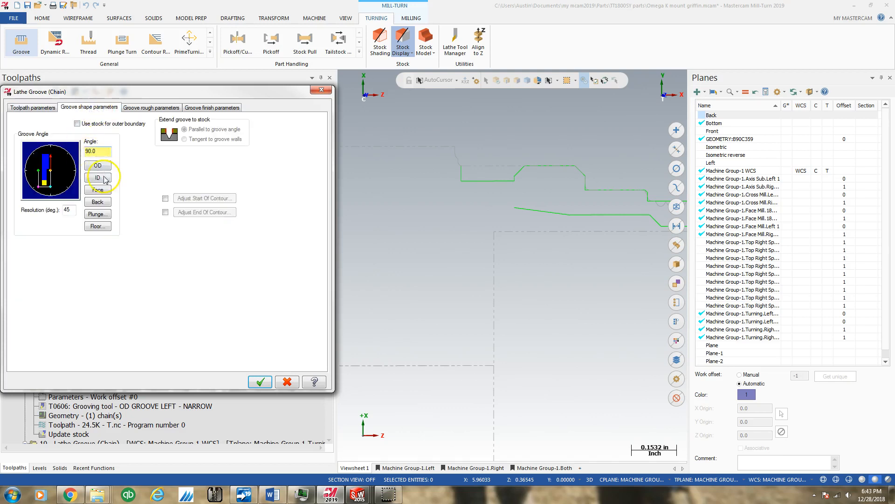
{"action": "left_click", "coordinate": [151, 107]}
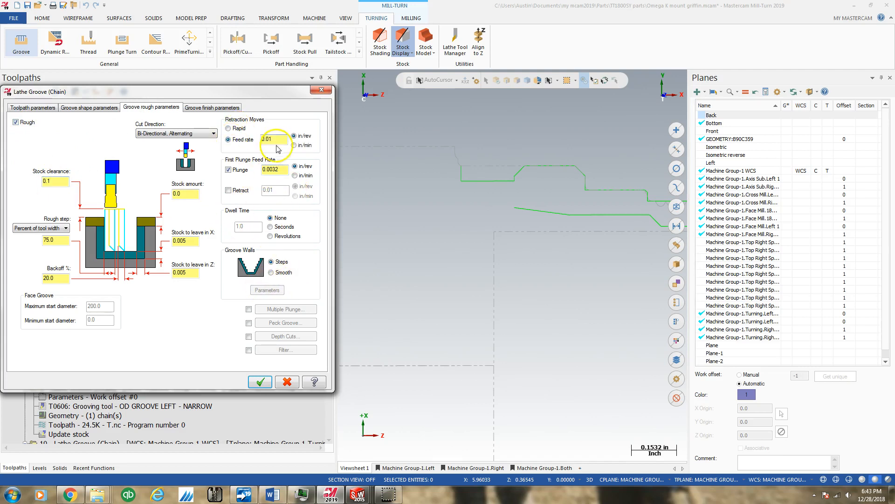
{"action": "type", "text": "0.006"}
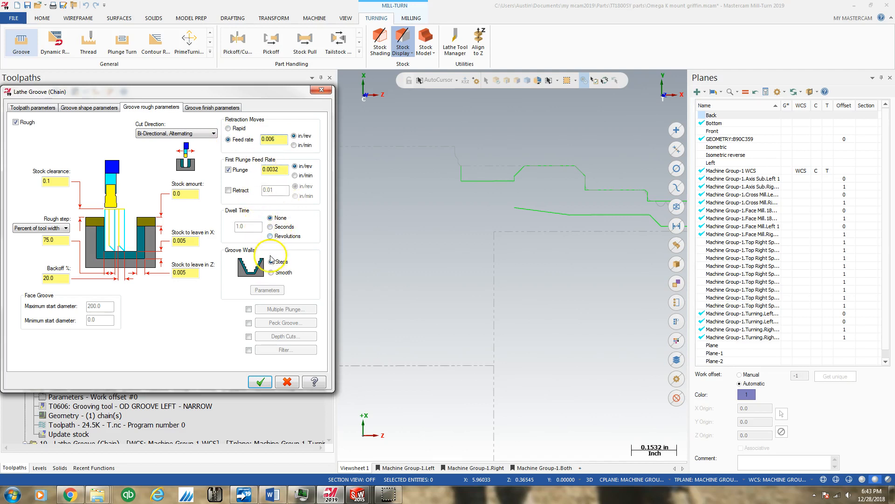
{"action": "left_click", "coordinate": [268, 261]}
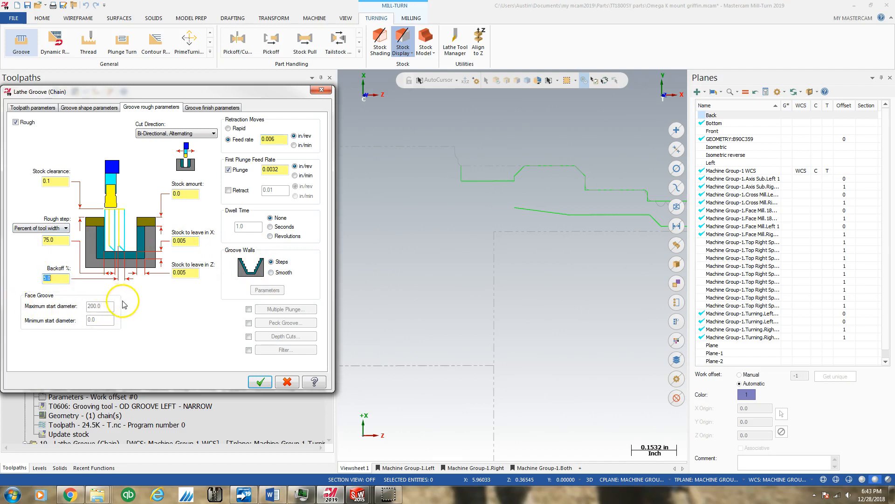
{"action": "left_click", "coordinate": [54, 181]}
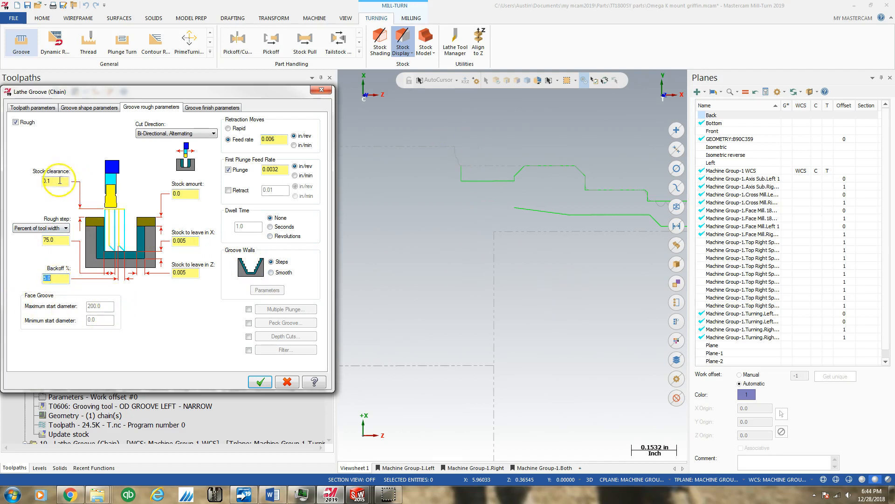
{"action": "type", "text": ".05"}
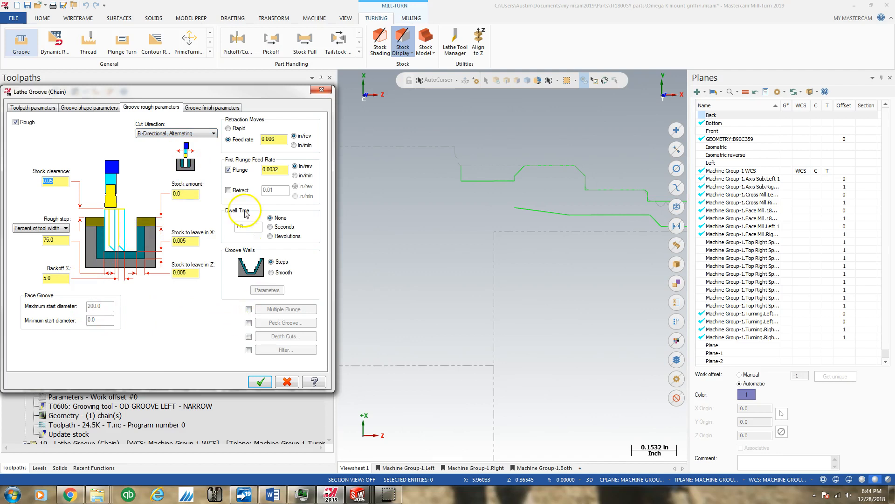
Step: Review the finish-pass lead-ins for both passes, then return to the rough pass settings
{"action": "left_click", "coordinate": [212, 108]}
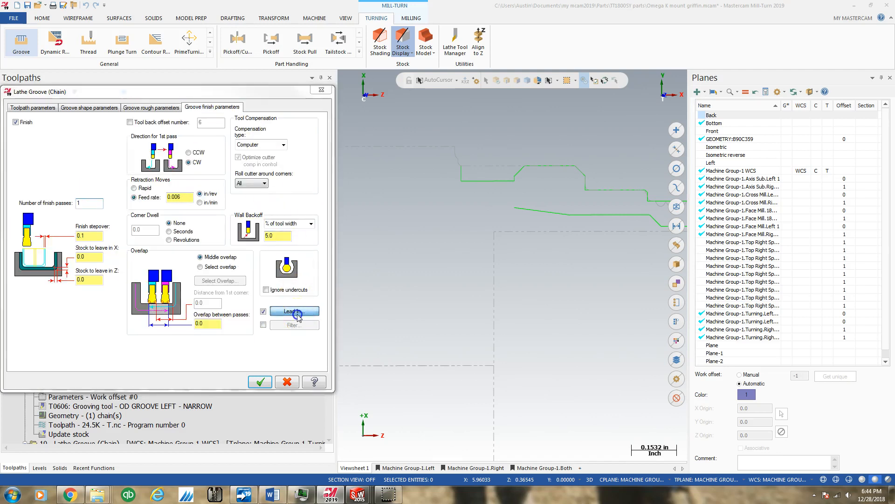
{"action": "left_click", "coordinate": [294, 310]}
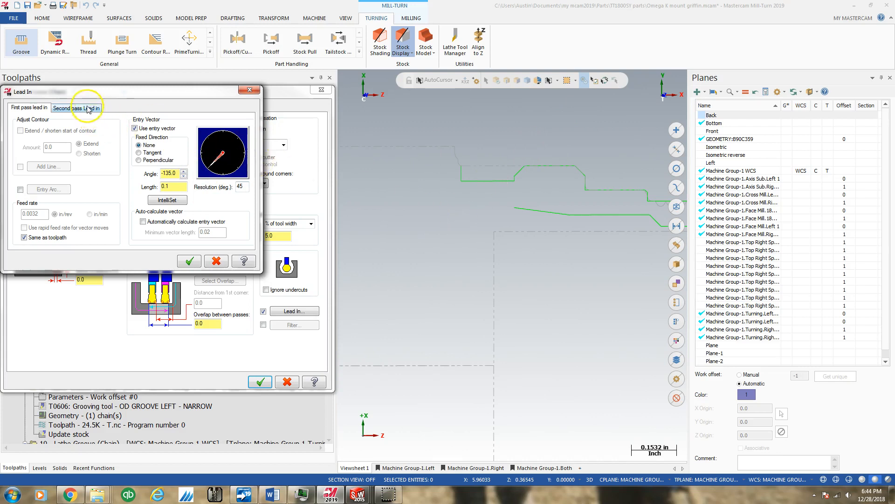
{"action": "left_click", "coordinate": [75, 107]}
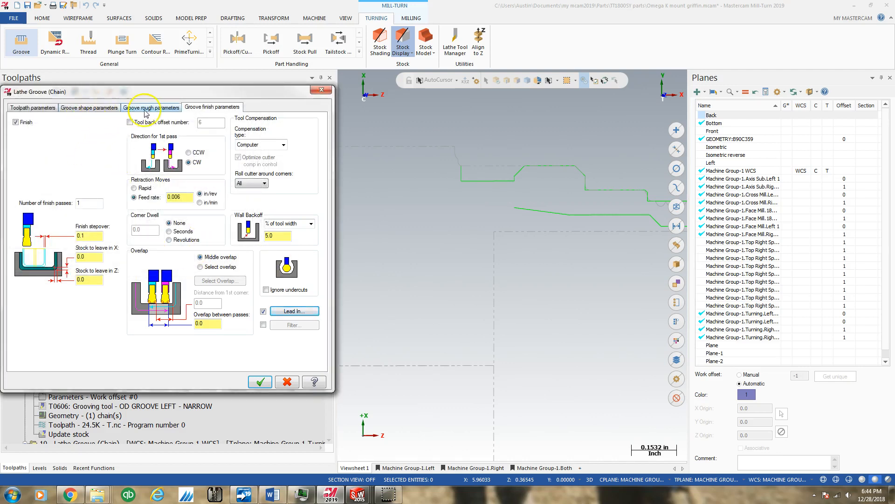
{"action": "left_click", "coordinate": [152, 107]}
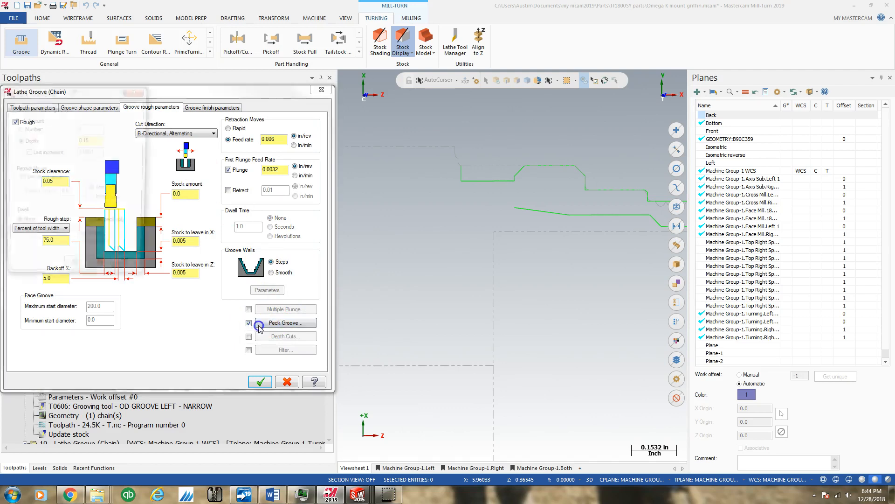
Step: Enable peck retract moves with a 0.006 incremental retract and a 2-second dwell on the last peck
{"action": "left_click", "coordinate": [286, 322]}
{"action": "type", "text": "0.03"}
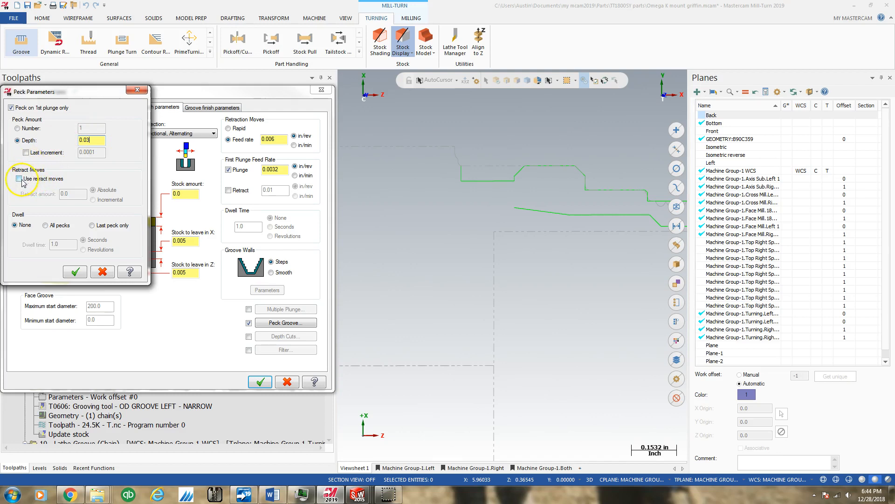
{"action": "left_click", "coordinate": [19, 178]}
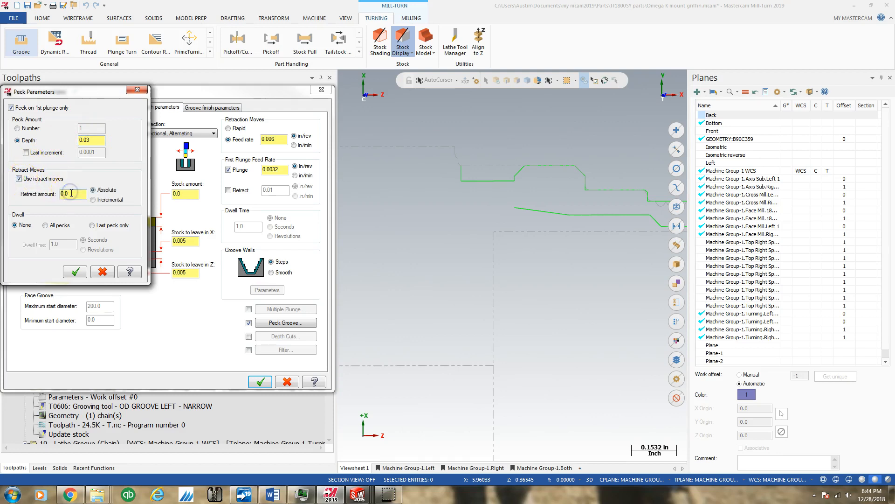
{"action": "left_click", "coordinate": [93, 190]}
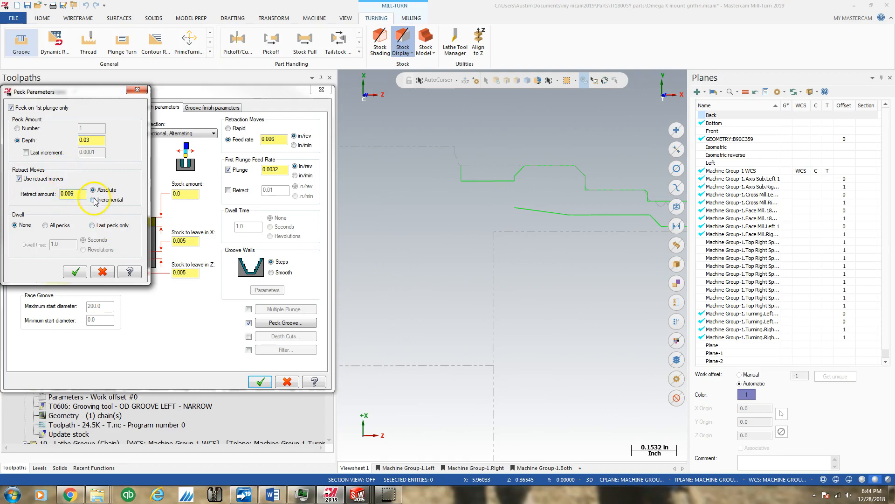
{"action": "left_click", "coordinate": [95, 189]}
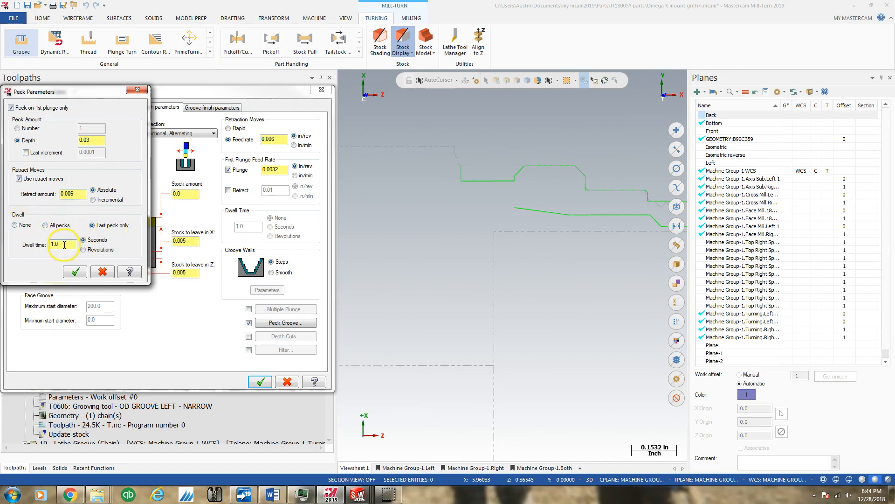
{"action": "type", "text": "2"}
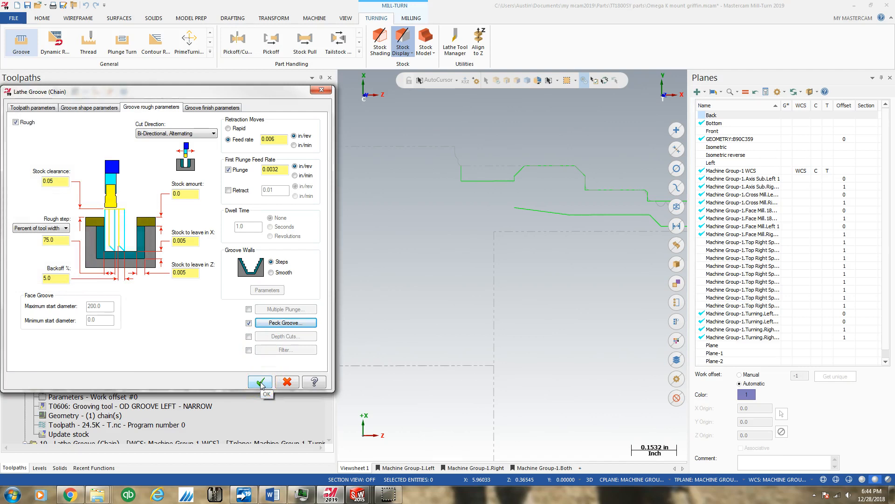
Step: Generate the groove toolpath, reopen its peck settings, and regenerate it for backplot
{"action": "left_click", "coordinate": [259, 381]}
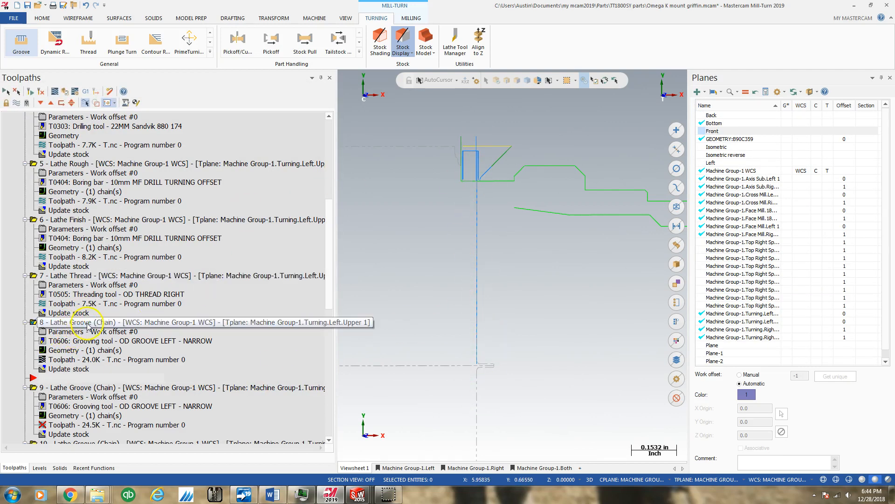
{"action": "double_click", "coordinate": [80, 322]}
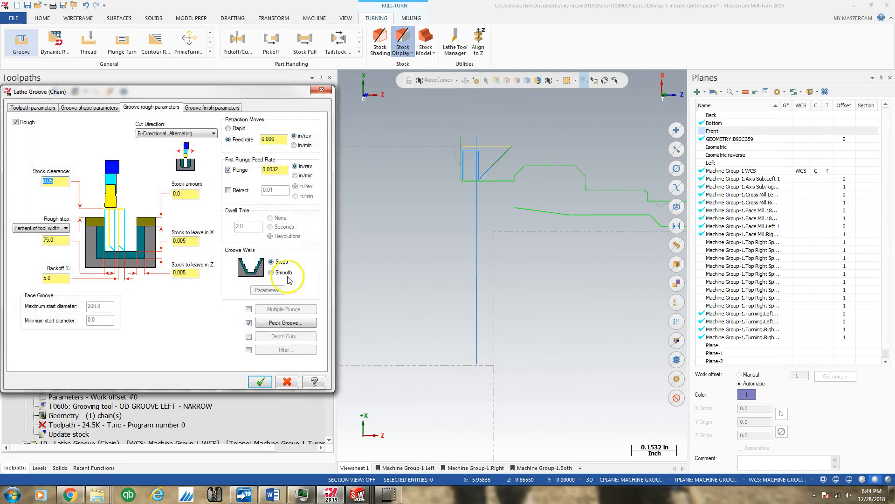
{"action": "left_click", "coordinate": [285, 322]}
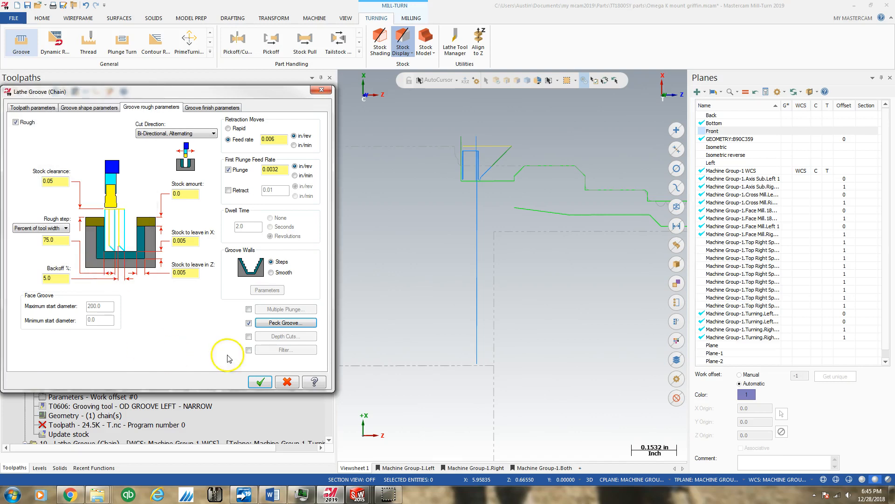
{"action": "left_click", "coordinate": [260, 382]}
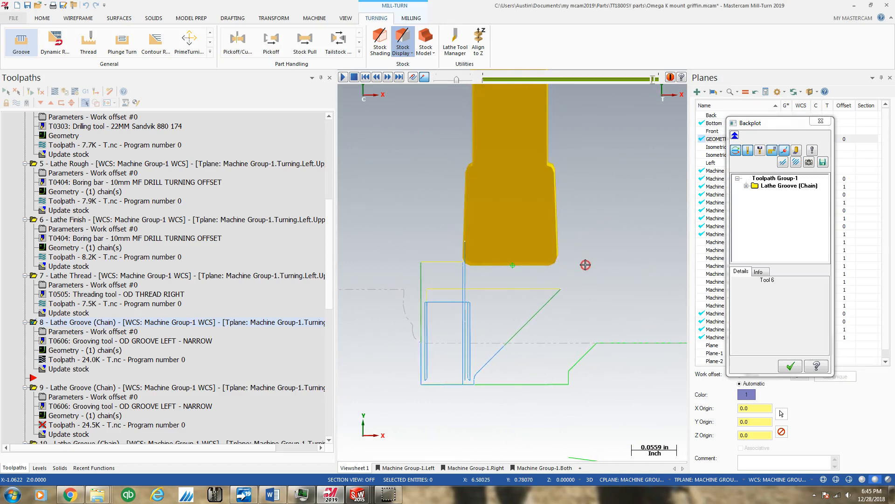
Step: Return the graphics view to Top (WCS) and close the backplot
{"action": "right_click", "coordinate": [585, 264]}
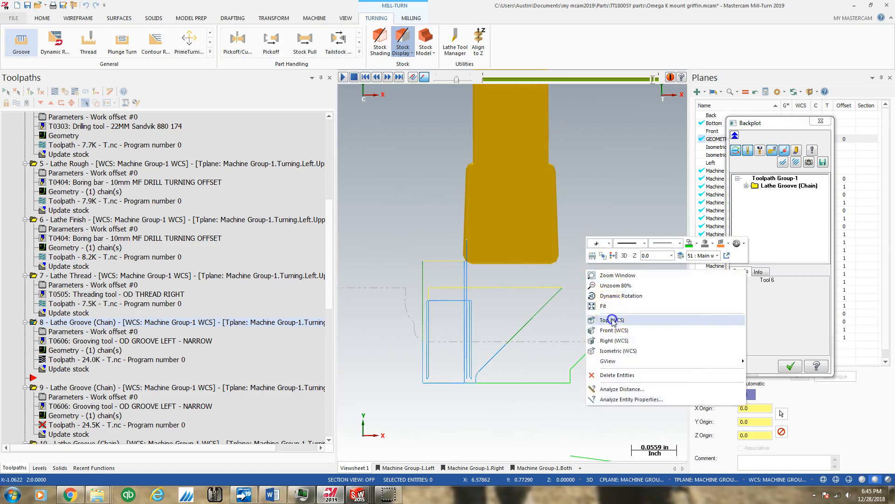
{"action": "left_click", "coordinate": [612, 320]}
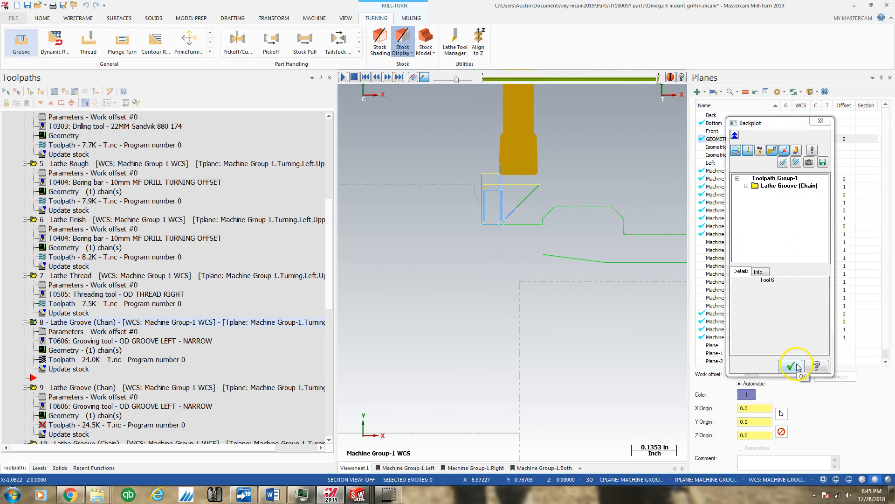
{"action": "left_click", "coordinate": [790, 366]}
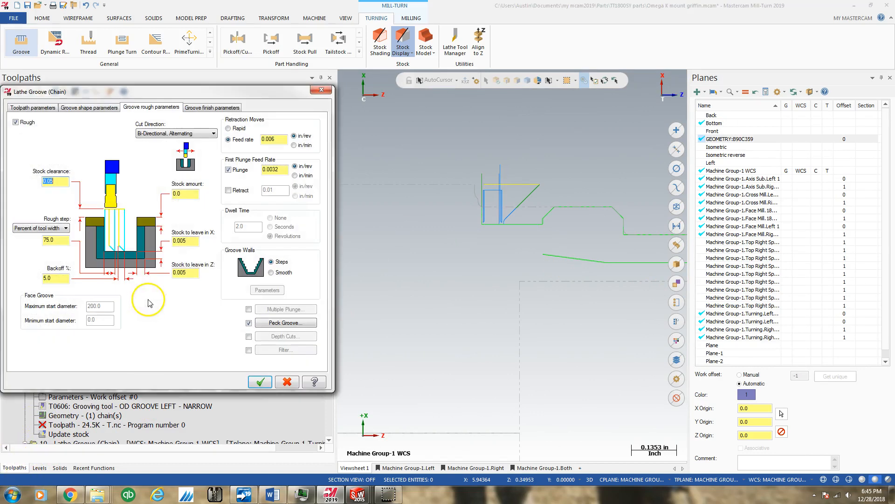
Step: Correct the peck retract amount to 0.006 incremental and confirm the peck settings
{"action": "left_click", "coordinate": [286, 323]}
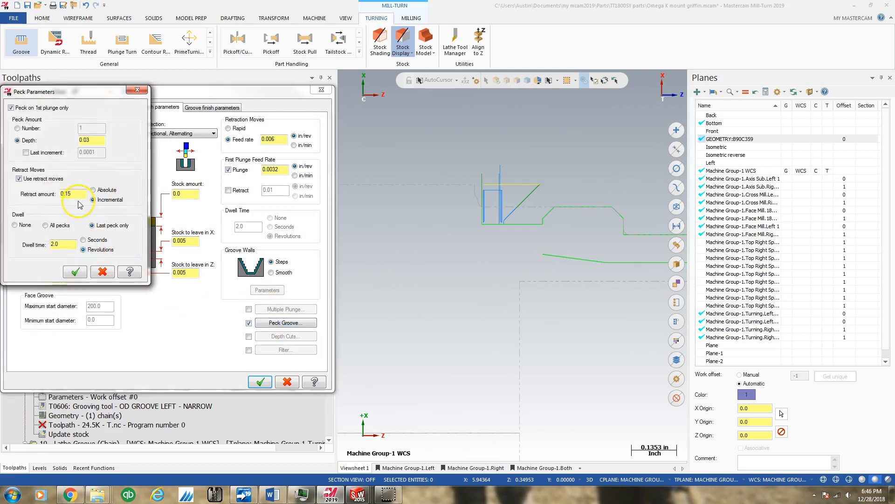
{"action": "left_click", "coordinate": [67, 193]}
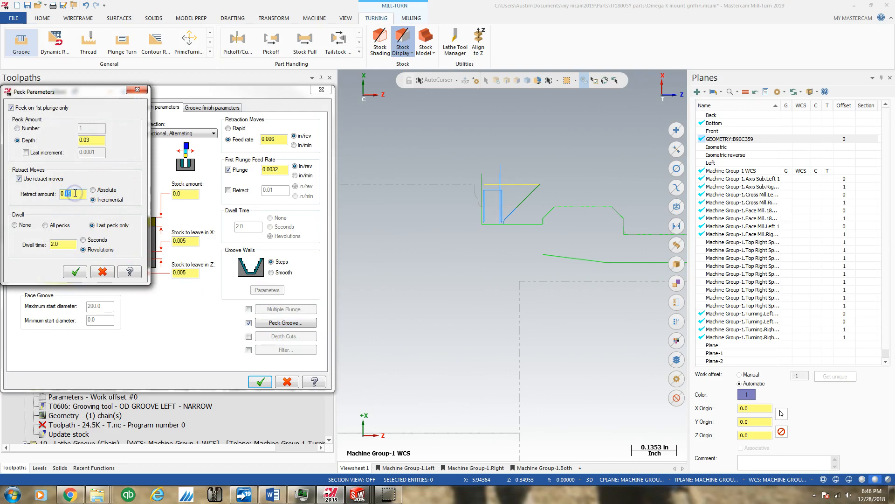
{"action": "type", "text": "0.006"}
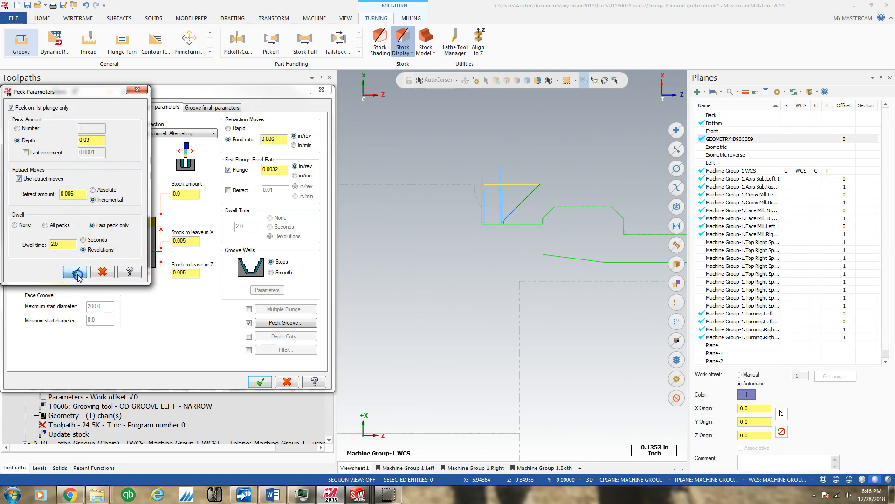
{"action": "left_click", "coordinate": [74, 272]}
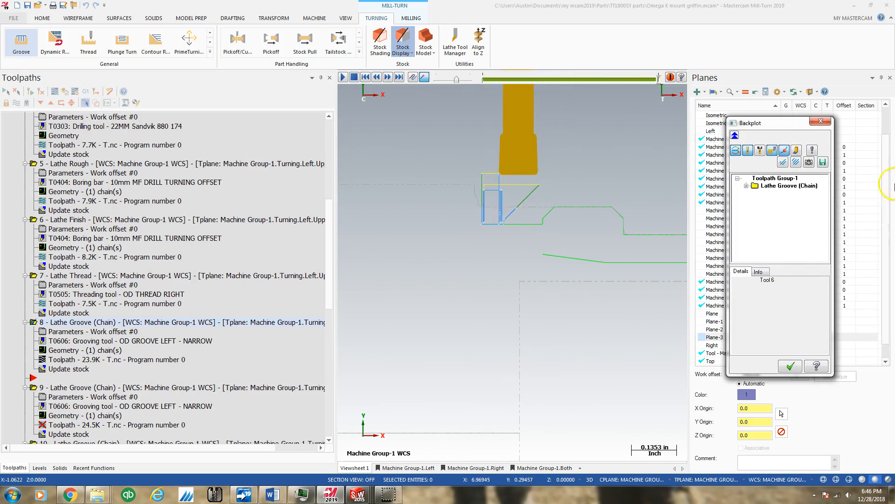
Step: Check the backplot cycle time, apply the 0.006 first-plunge retract feed and backplot again
{"action": "left_click", "coordinate": [759, 271]}
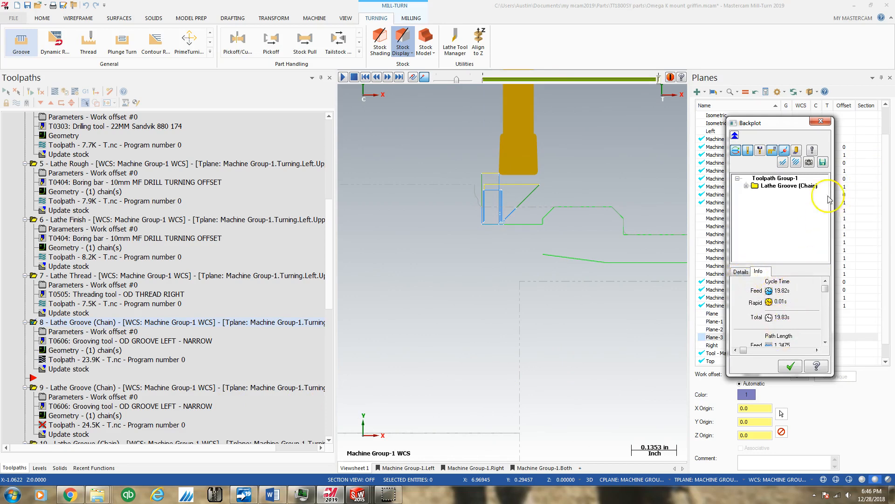
{"action": "left_click", "coordinate": [789, 365]}
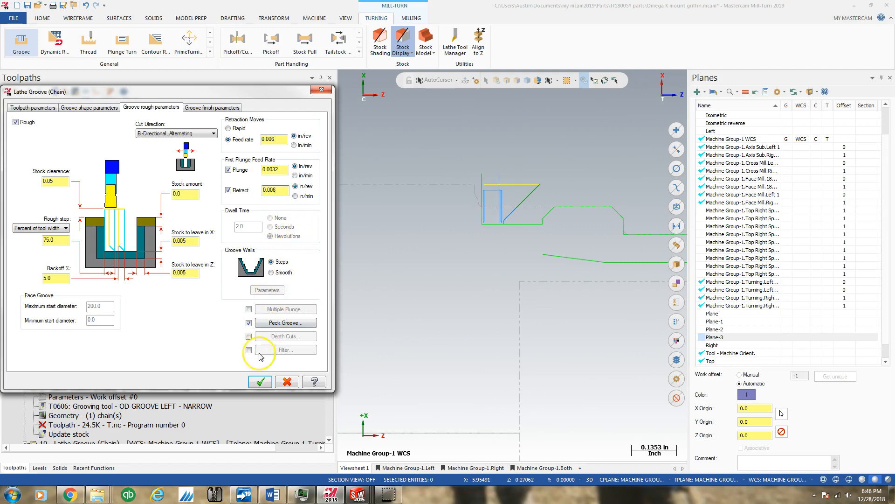
{"action": "left_click", "coordinate": [259, 382]}
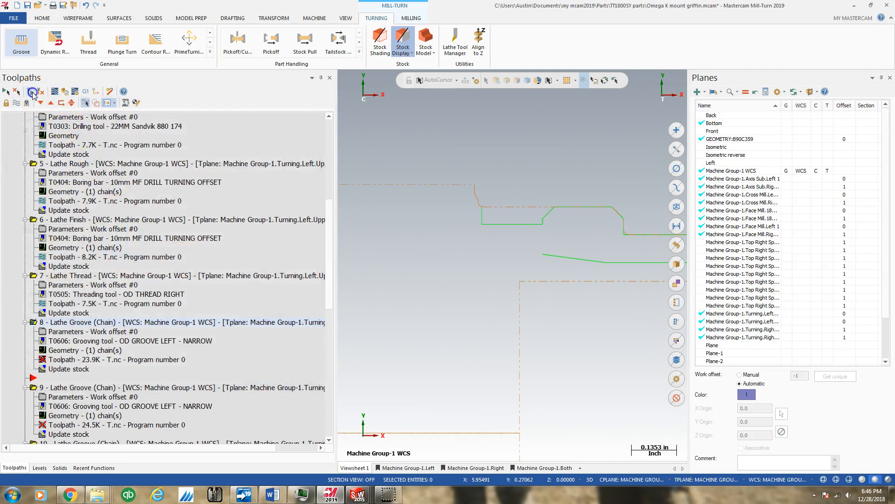
{"action": "left_click", "coordinate": [31, 92]}
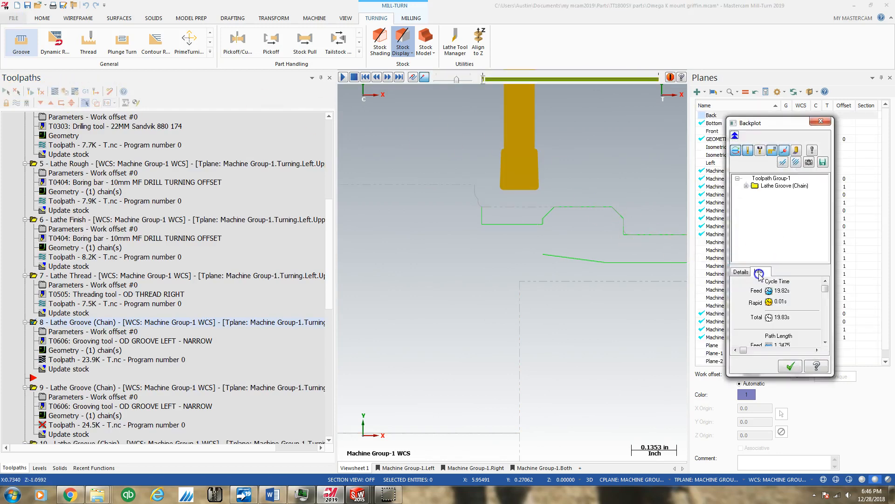
{"action": "left_click", "coordinate": [790, 366]}
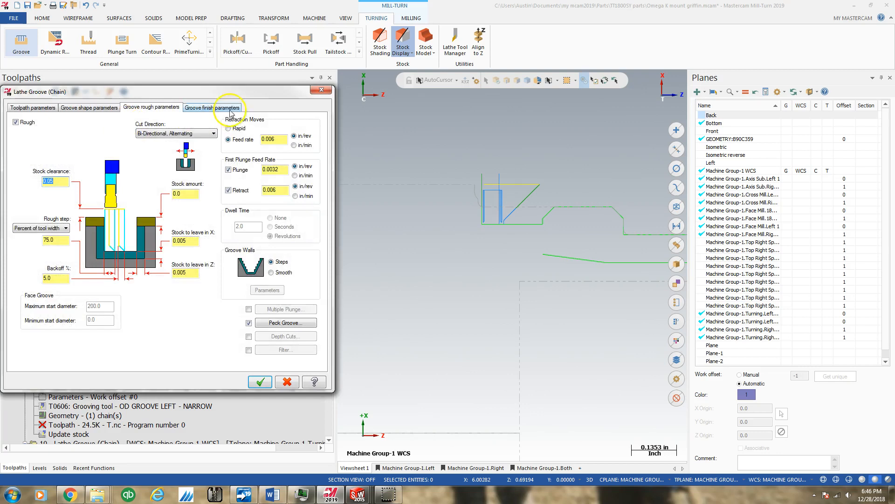
Step: Review the first and second finish-pass lead-ins and accept the groove toolpath changes
{"action": "left_click", "coordinate": [213, 106]}
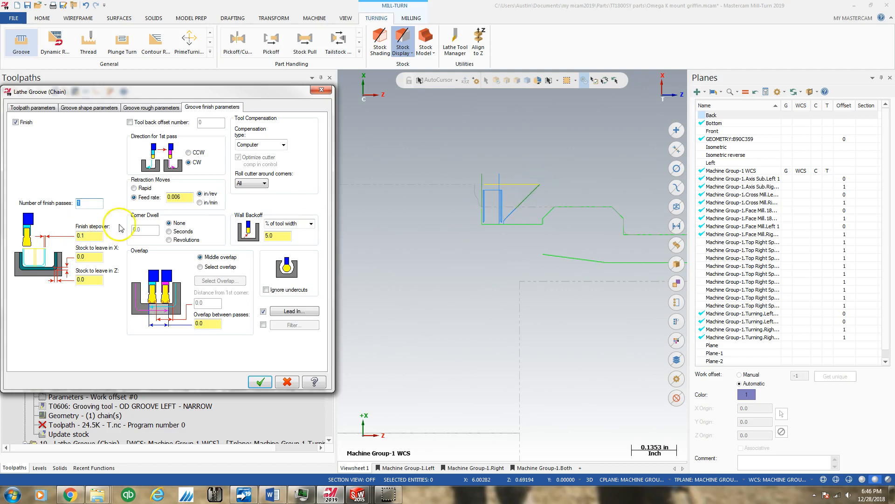
{"action": "left_click", "coordinate": [292, 311]}
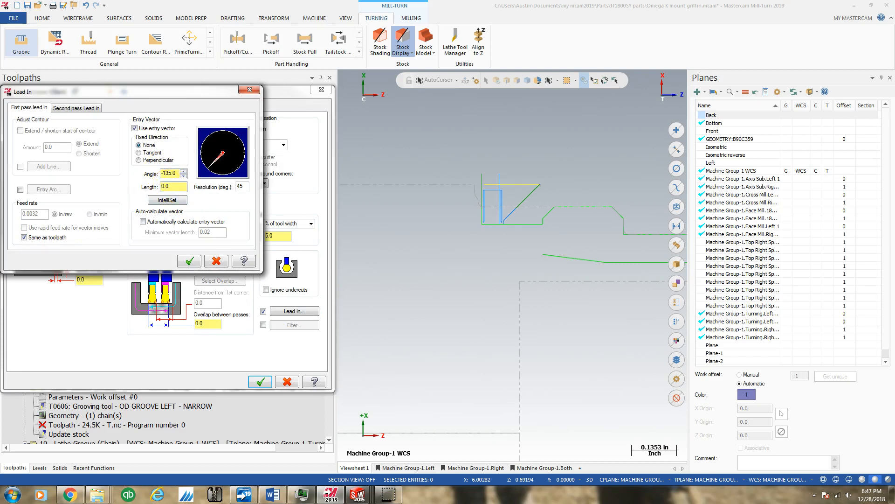
{"action": "left_click", "coordinate": [75, 107]}
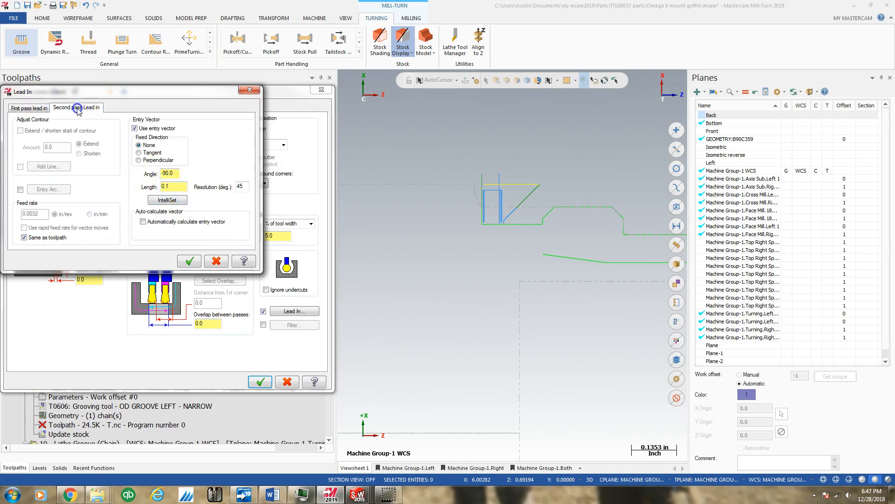
{"action": "left_click", "coordinate": [29, 108]}
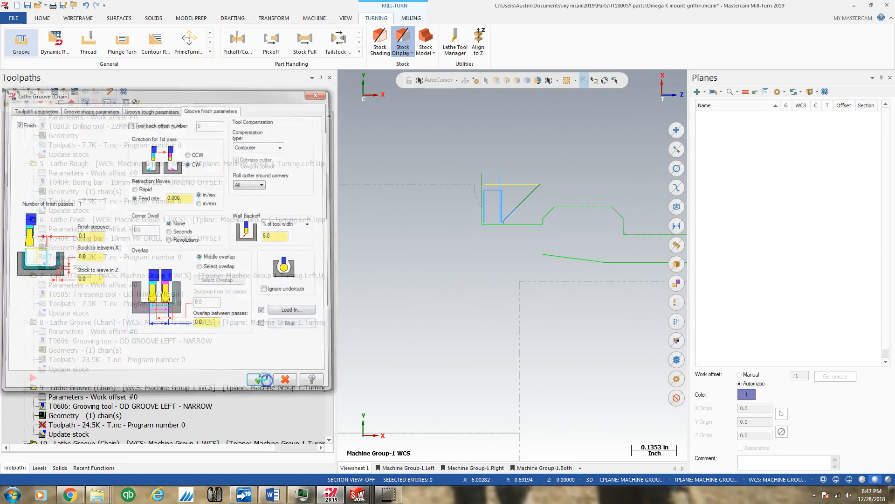
{"action": "left_click", "coordinate": [260, 379]}
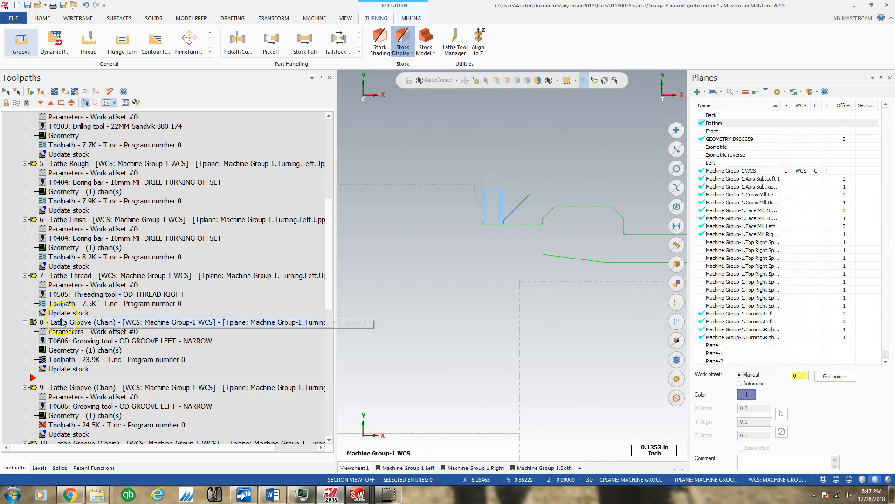
Step: Review the rough-pass peck settings and regenerate the groove toolpath for backplot
{"action": "double_click", "coordinate": [85, 322]}
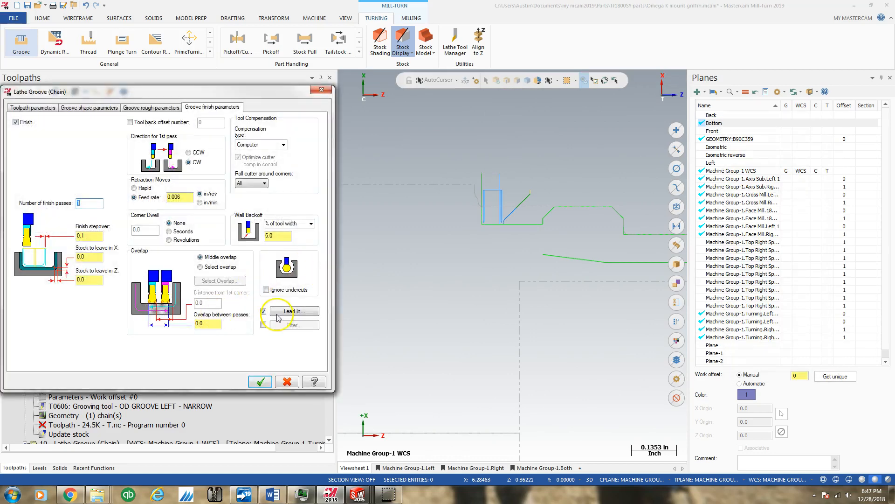
{"action": "left_click", "coordinate": [151, 107]}
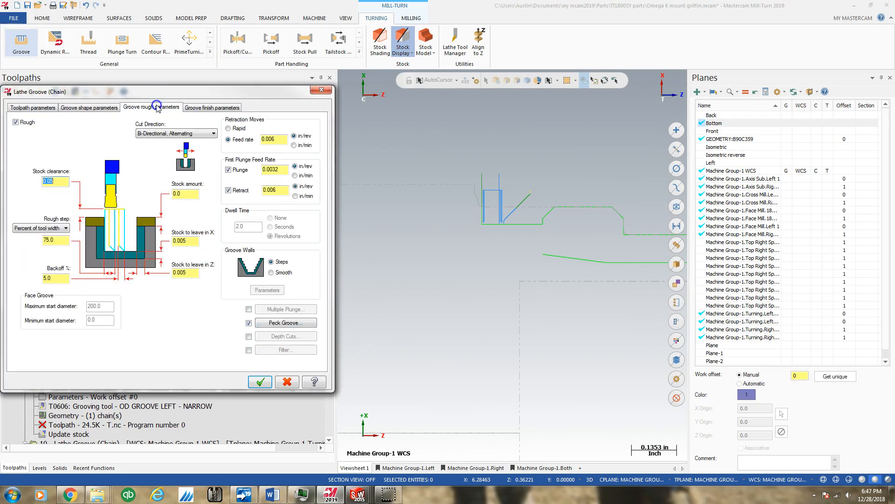
{"action": "left_click", "coordinate": [285, 322]}
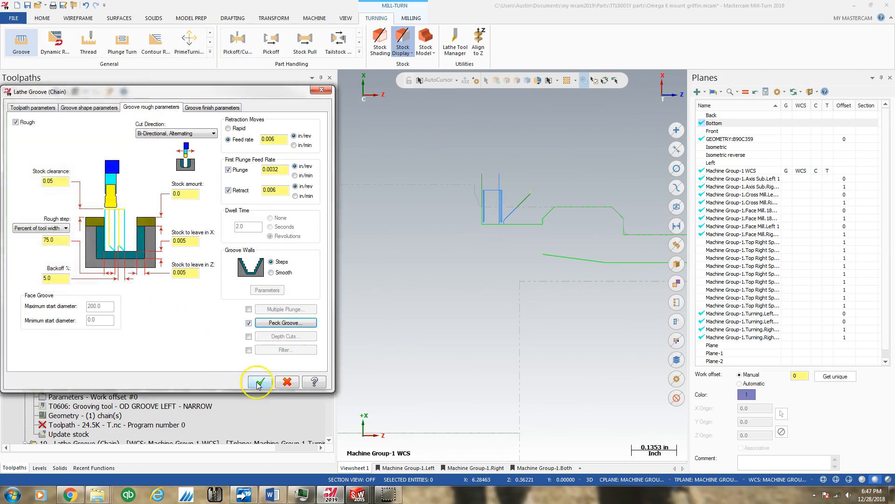
{"action": "left_click", "coordinate": [257, 382]}
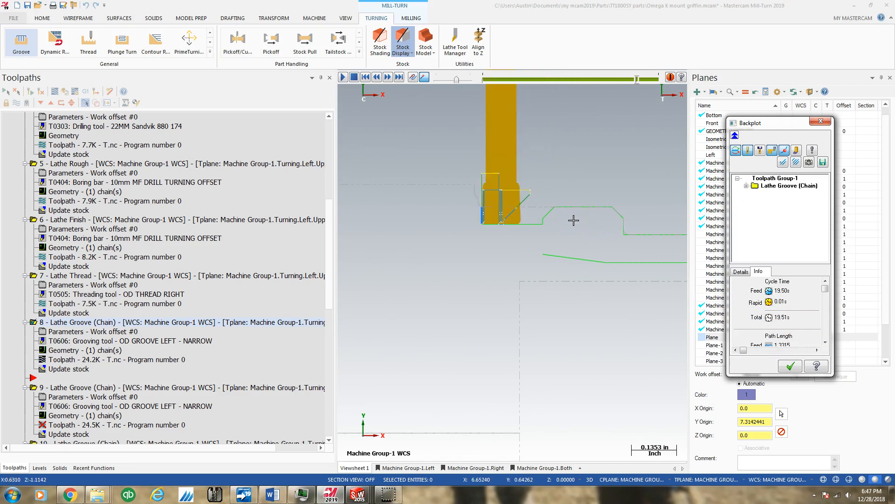
Step: Close the backplot, review the groove rough parameters and accept them again
{"action": "left_click", "coordinate": [790, 365]}
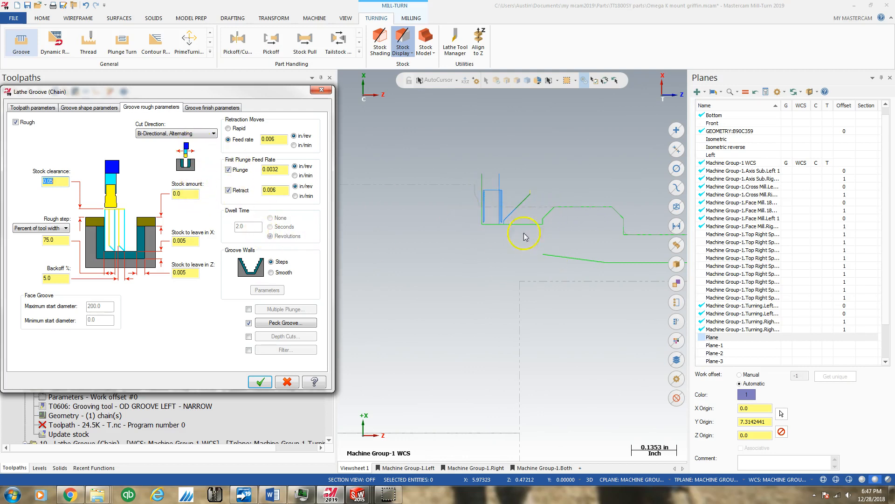
{"action": "mouse_move", "coordinate": [504, 215]}
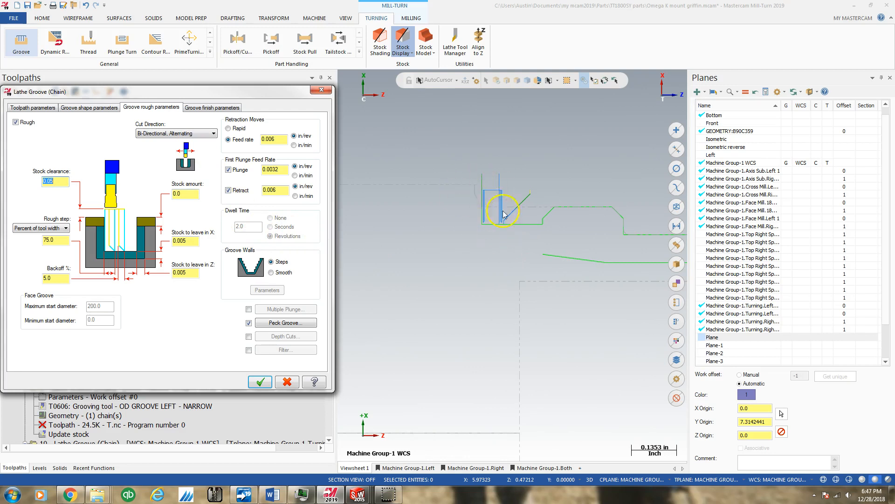
{"action": "mouse_move", "coordinate": [513, 213]}
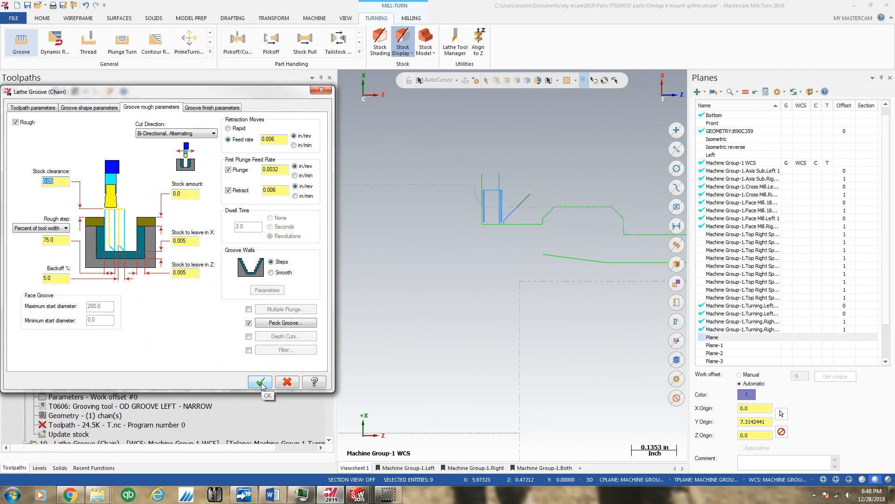
{"action": "left_click", "coordinate": [260, 382]}
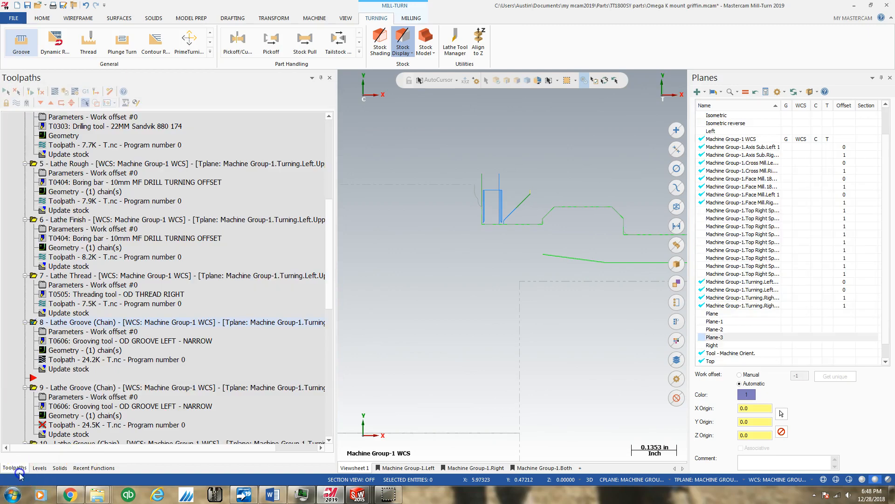